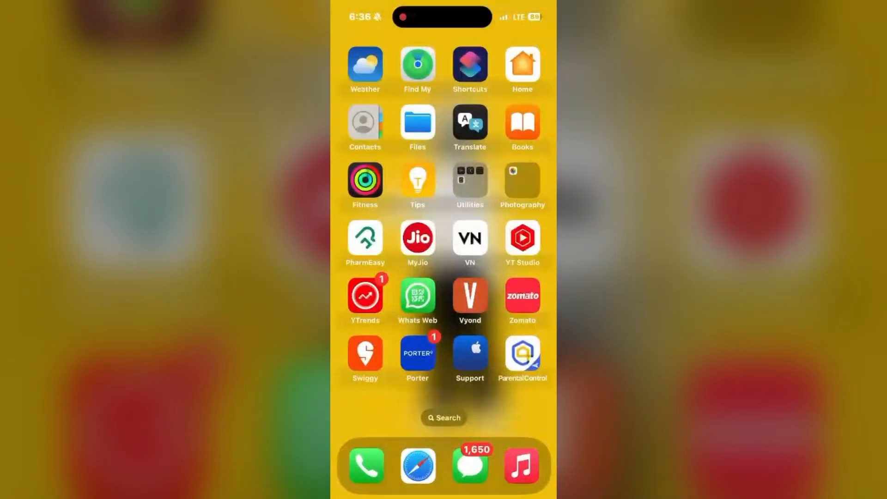
Swipe across Home Screen pages and open the Photography folder containing Photos
{"action": "scroll", "scroll_direction": "left", "scroll_amount": 3}
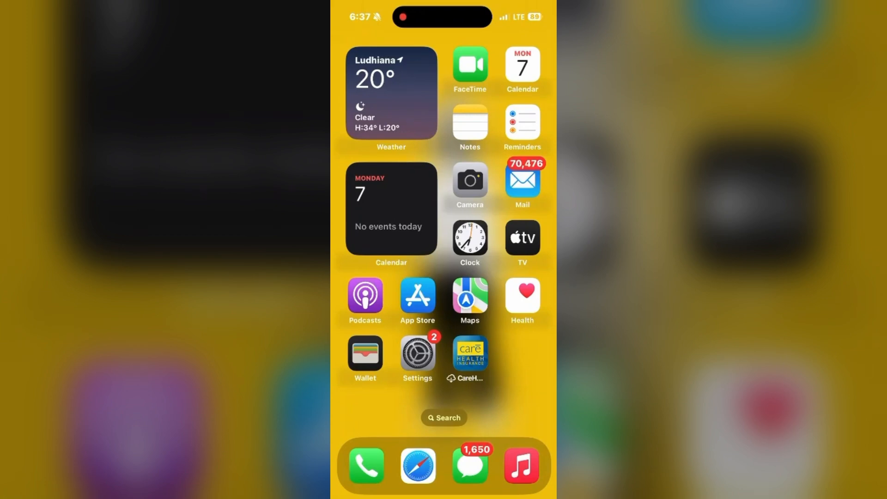
{"action": "scroll", "scroll_direction": "left", "scroll_amount": 3}
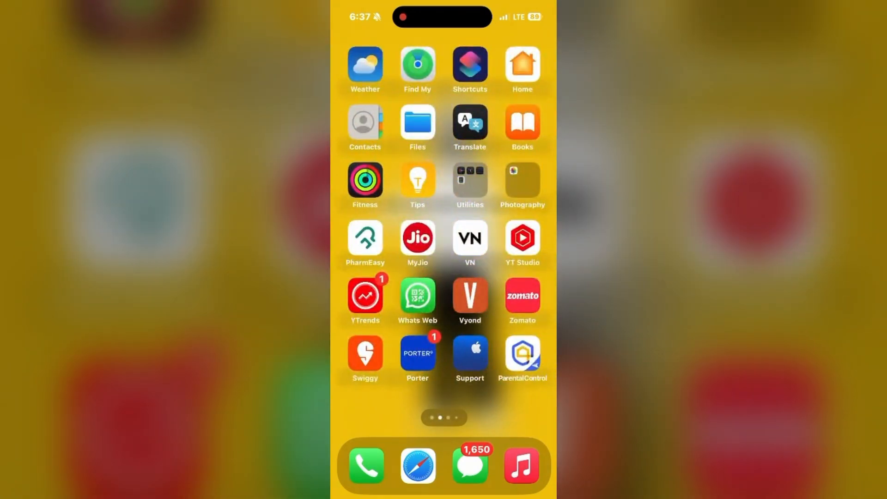
{"action": "left_click", "coordinate": [521, 184]}
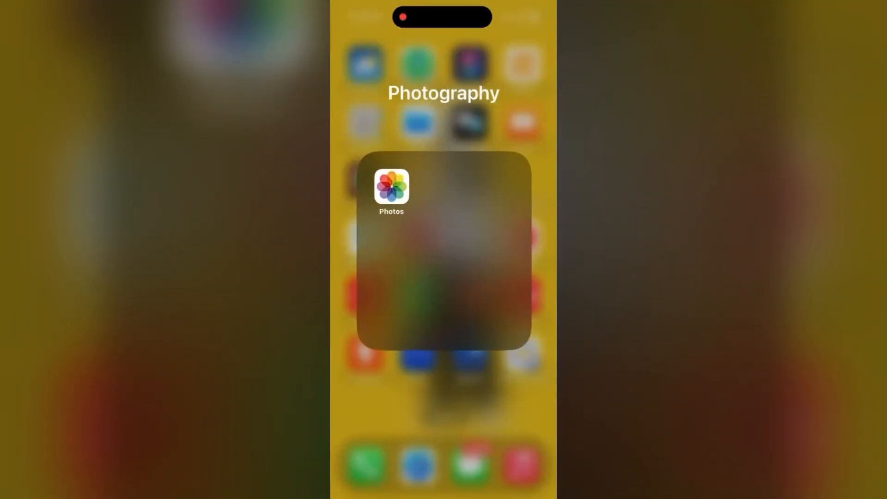
Launch Photos and open the Recently Viewed collection under Utilities
{"action": "left_click", "coordinate": [390, 187]}
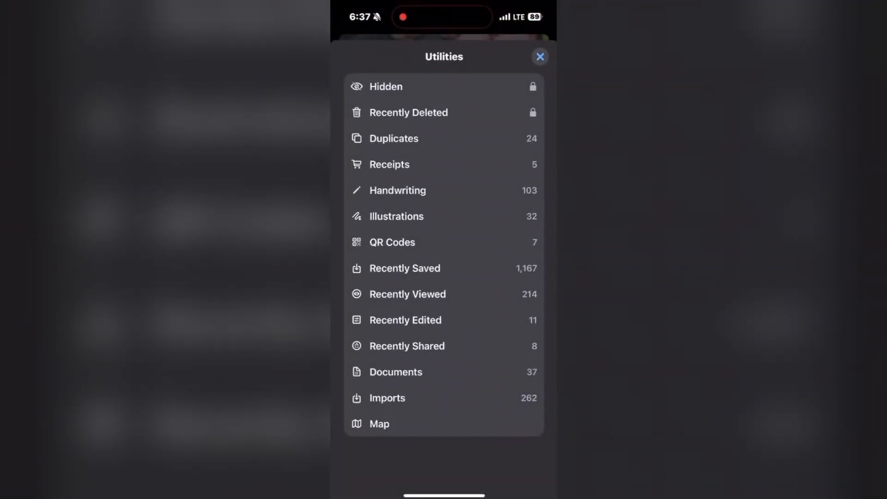
{"action": "left_click", "coordinate": [406, 294]}
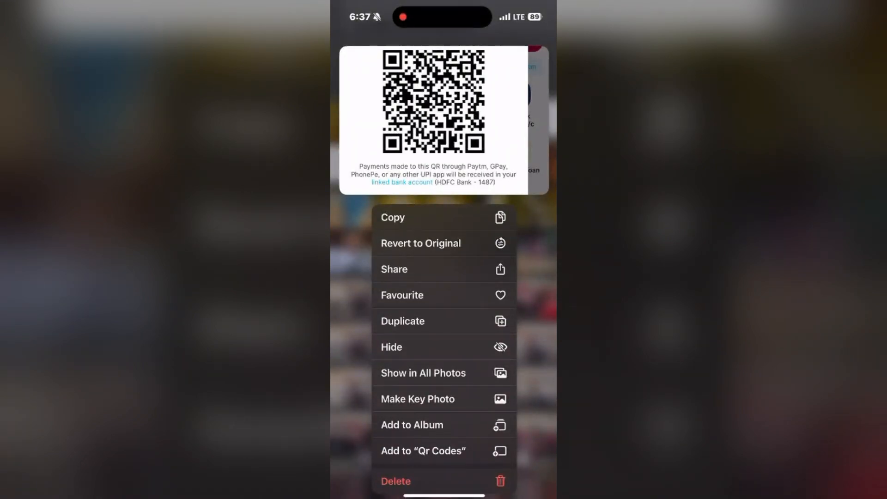
Dismiss the QR code photo's action menu and return to the Utilities list
{"action": "left_click", "coordinate": [394, 269]}
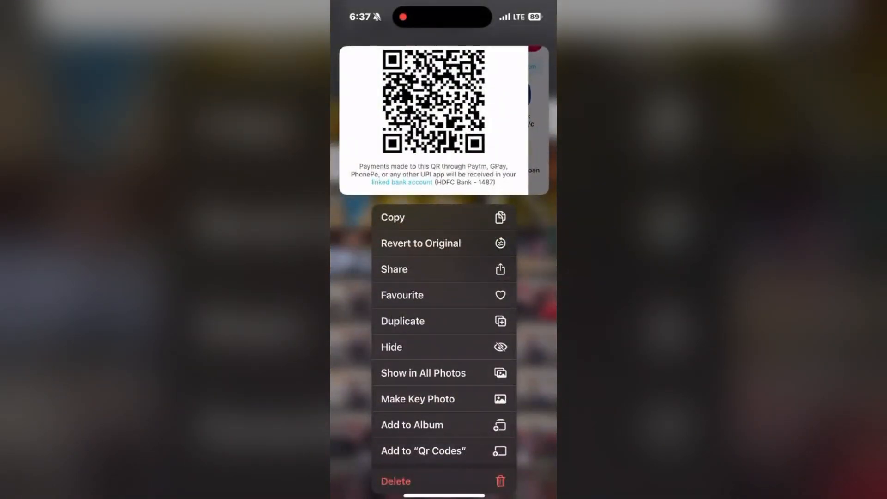
{"action": "left_click", "coordinate": [391, 347]}
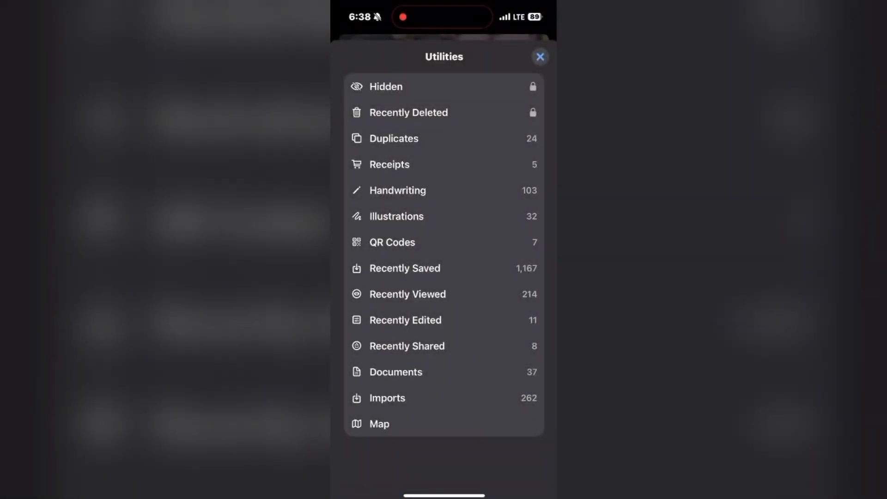
Close Utilities, scroll through the account's photo options sheet, then close it
{"action": "left_click", "coordinate": [539, 56]}
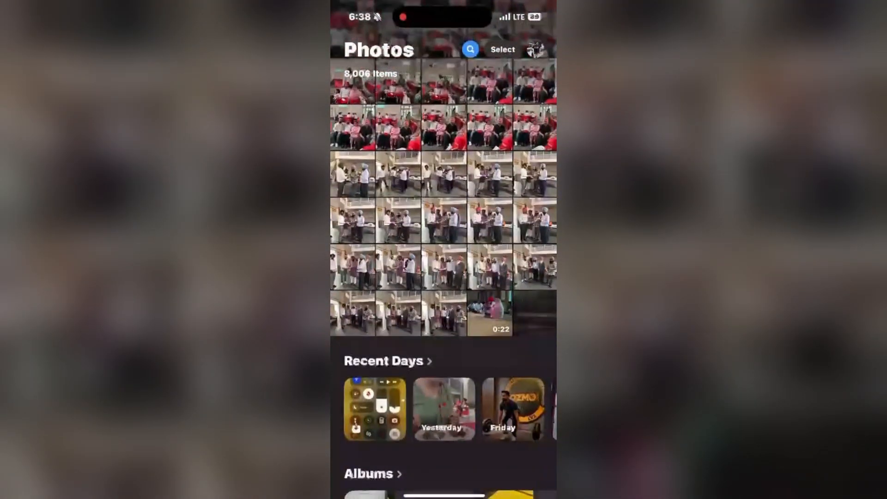
{"action": "left_click", "coordinate": [526, 49]}
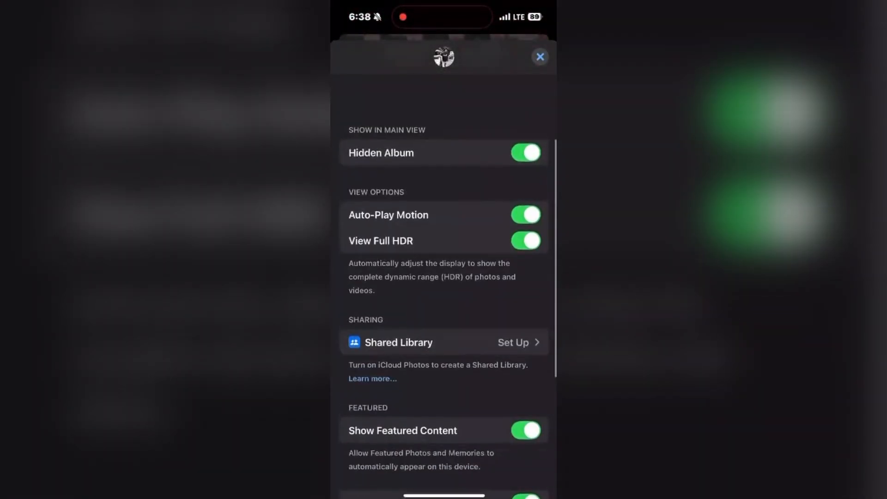
{"action": "scroll", "scroll_direction": "down", "scroll_amount": 3}
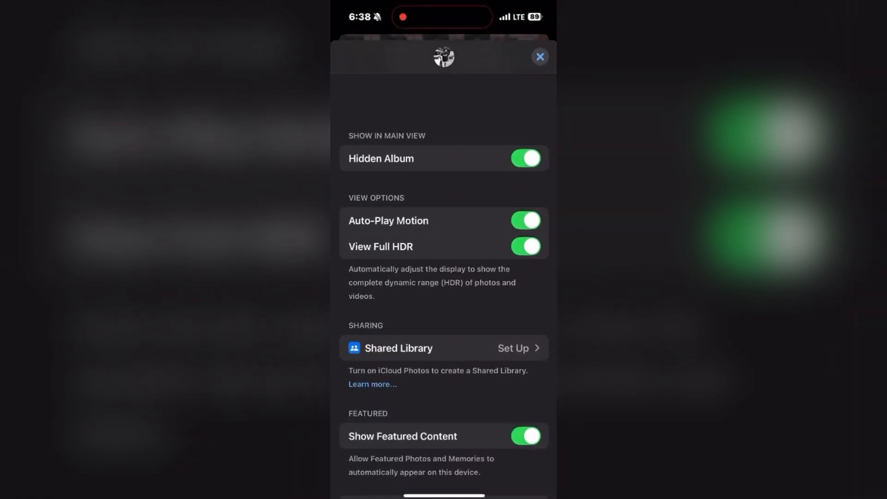
{"action": "scroll", "scroll_direction": "down", "scroll_amount": 3}
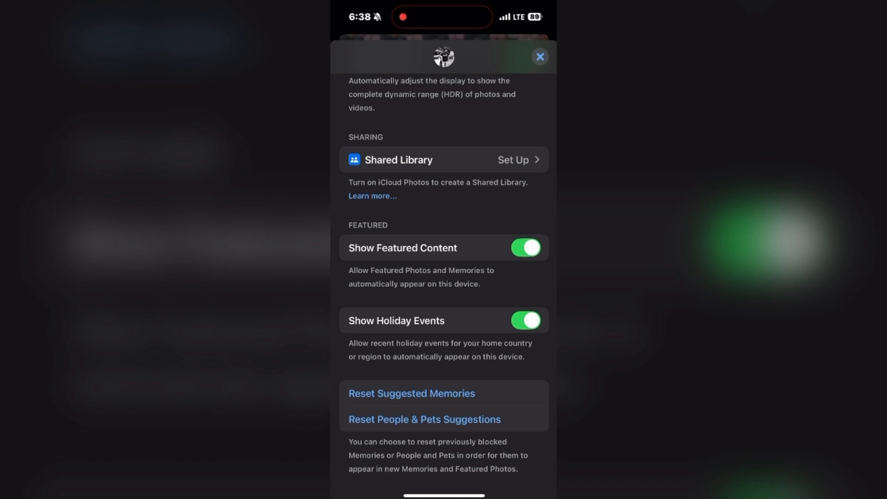
{"action": "left_click", "coordinate": [537, 56]}
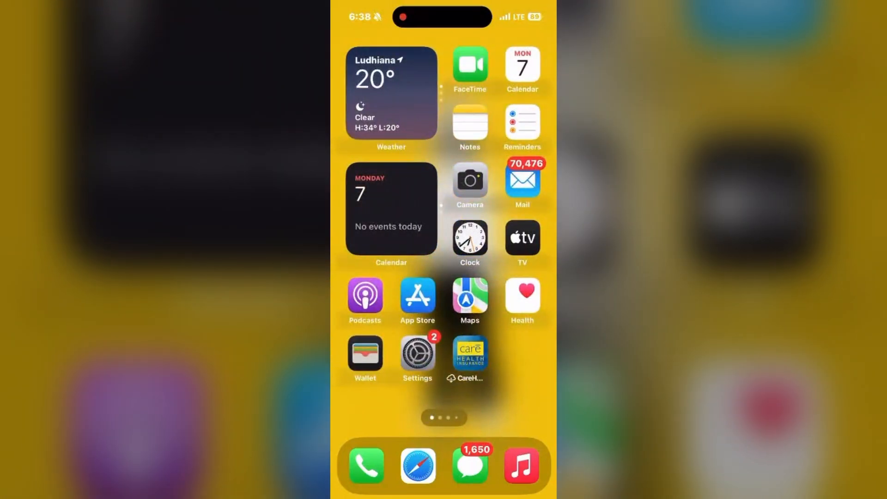
Launch Settings and reach Face ID & Passcode, cancelling the first passcode prompt before retrying
{"action": "left_click", "coordinate": [416, 353]}
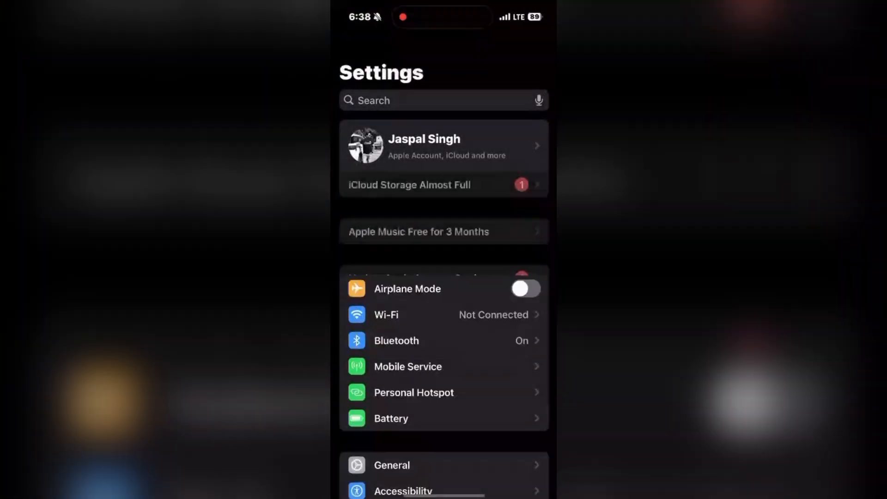
{"action": "scroll", "scroll_direction": "down", "scroll_amount": 3}
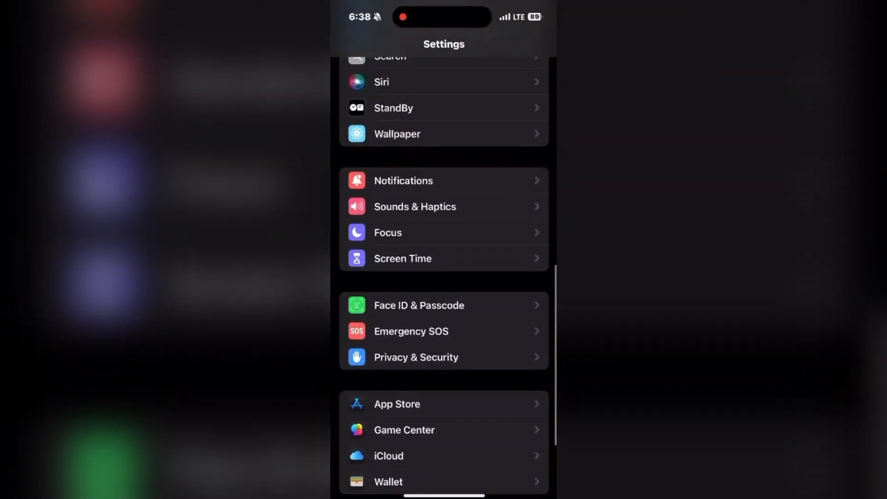
{"action": "left_click", "coordinate": [418, 305]}
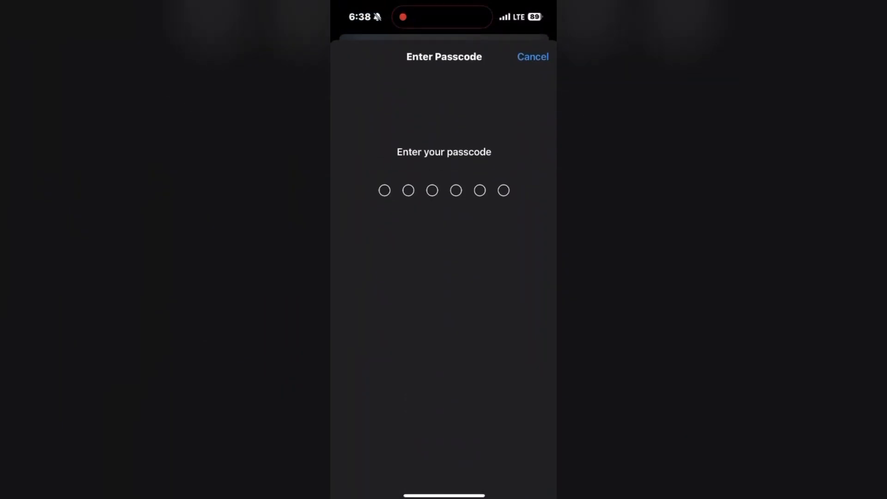
{"action": "left_click", "coordinate": [532, 57]}
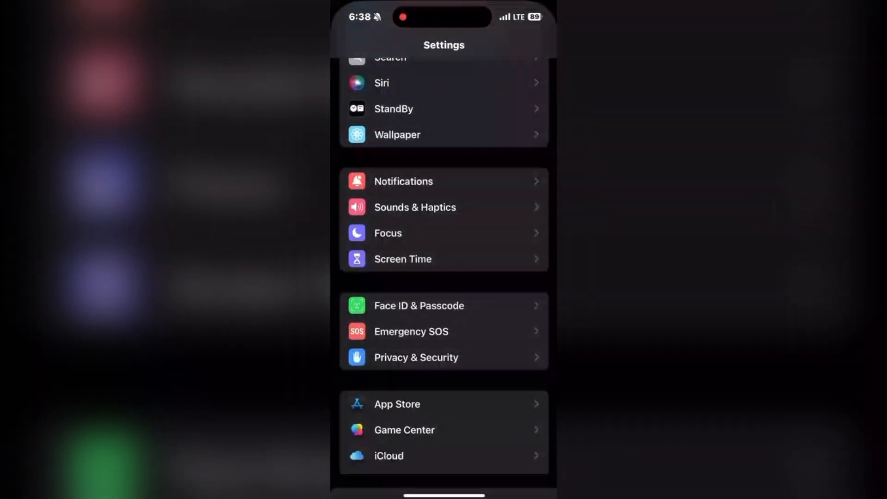
{"action": "left_click", "coordinate": [418, 305]}
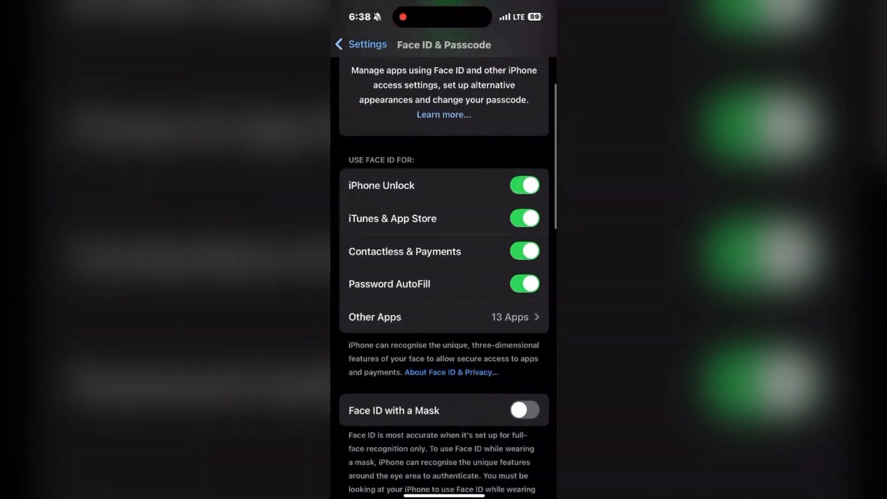
{"action": "left_click", "coordinate": [444, 317]}
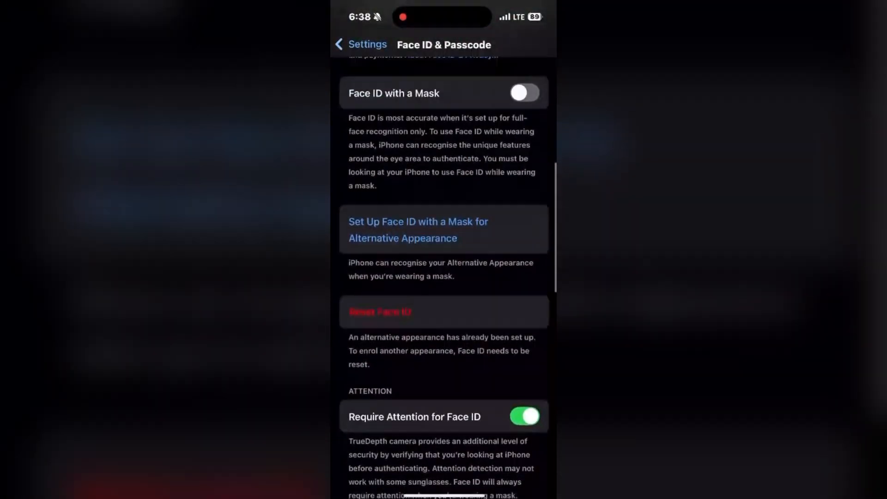
{"action": "scroll", "scroll_direction": "down", "scroll_amount": 3}
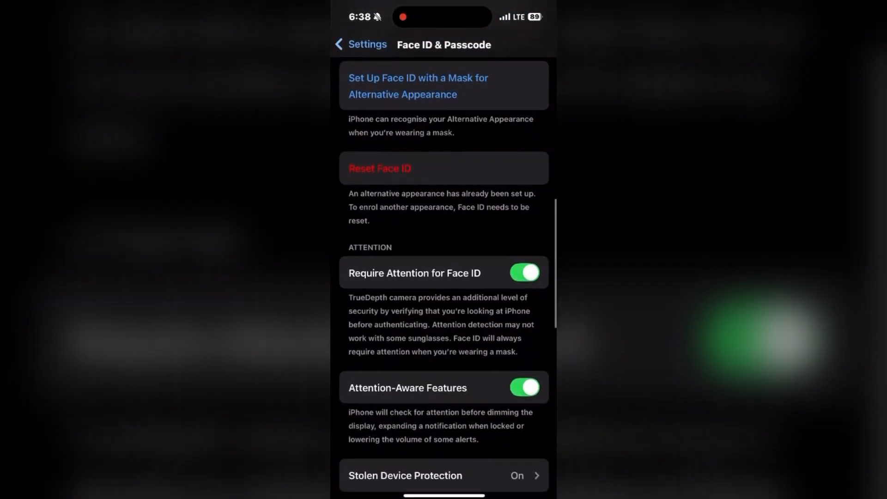
{"action": "scroll", "scroll_direction": "down", "scroll_amount": 3}
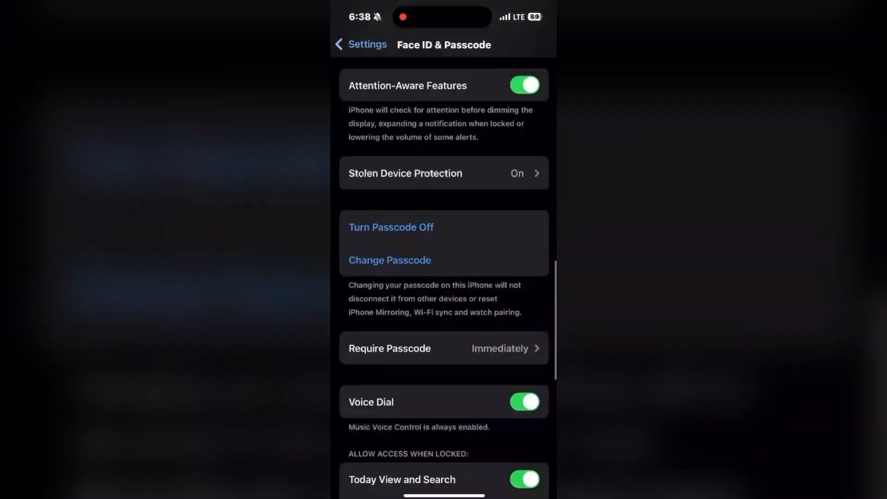
{"action": "scroll", "scroll_direction": "down", "scroll_amount": 3}
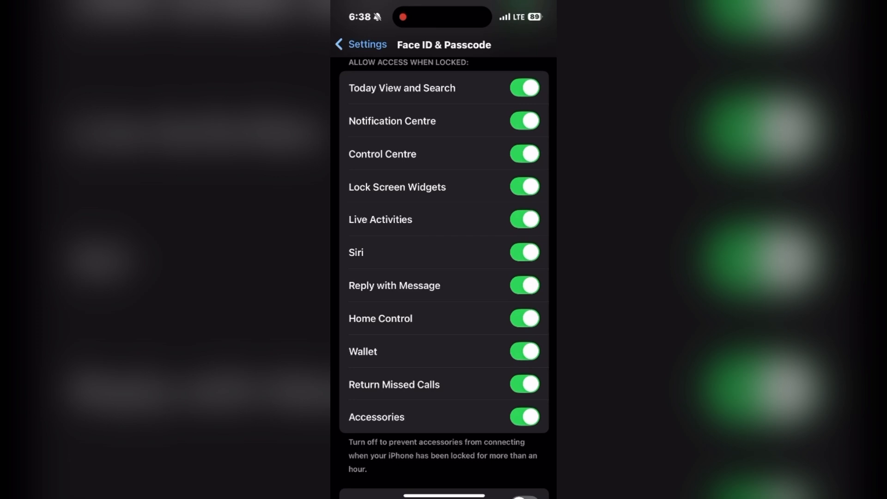
{"action": "scroll", "scroll_direction": "down", "scroll_amount": 3}
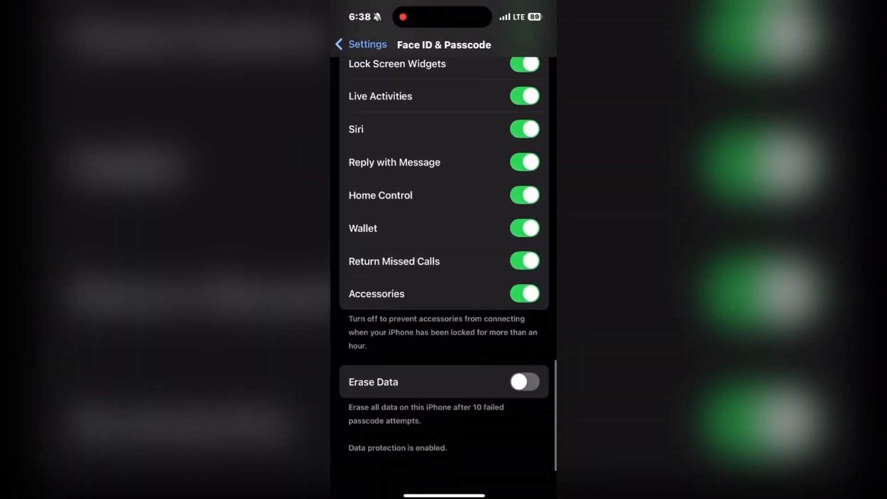
{"action": "scroll", "scroll_direction": "up", "scroll_amount": 3}
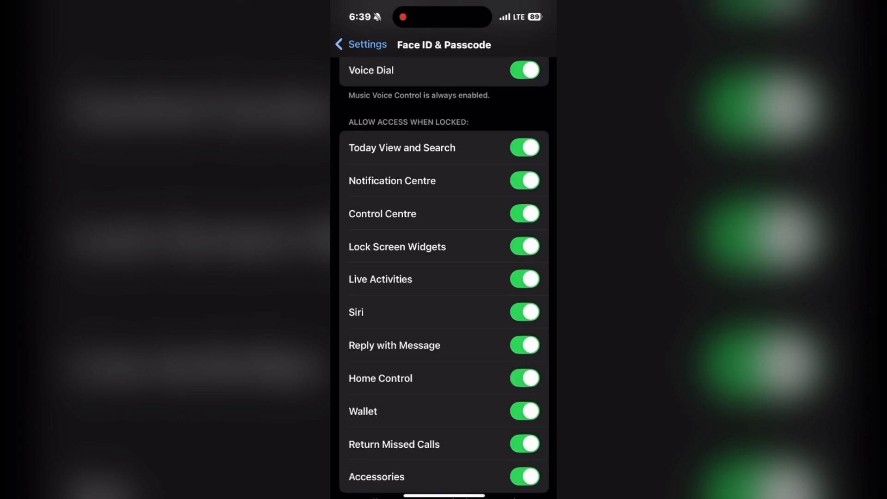
{"action": "scroll", "scroll_direction": "up", "scroll_amount": 3}
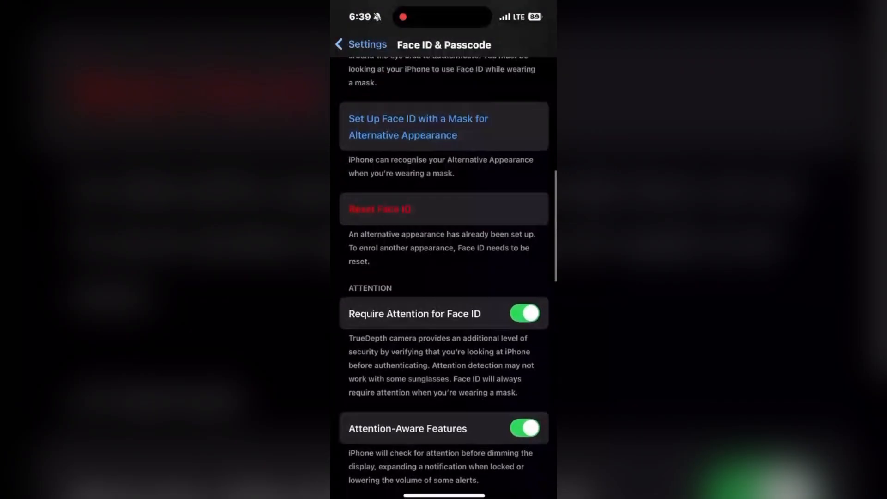
{"action": "scroll", "scroll_direction": "down", "scroll_amount": 3}
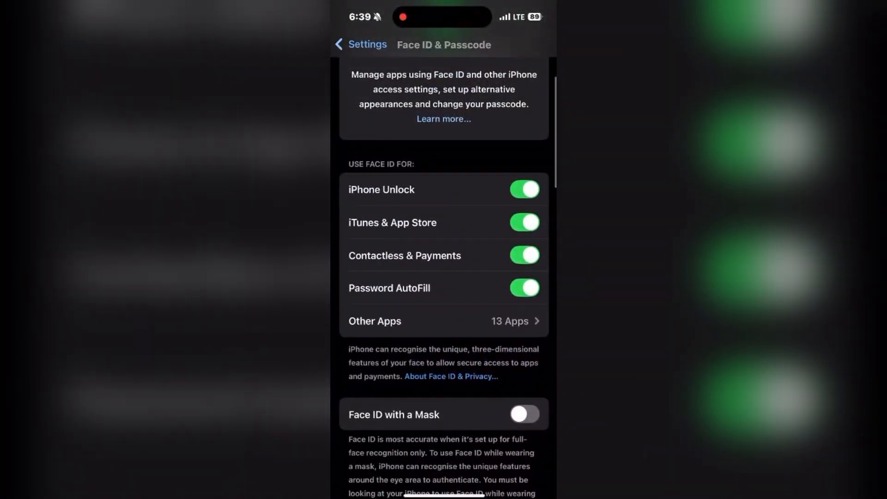
{"action": "scroll", "scroll_direction": "down", "scroll_amount": 3}
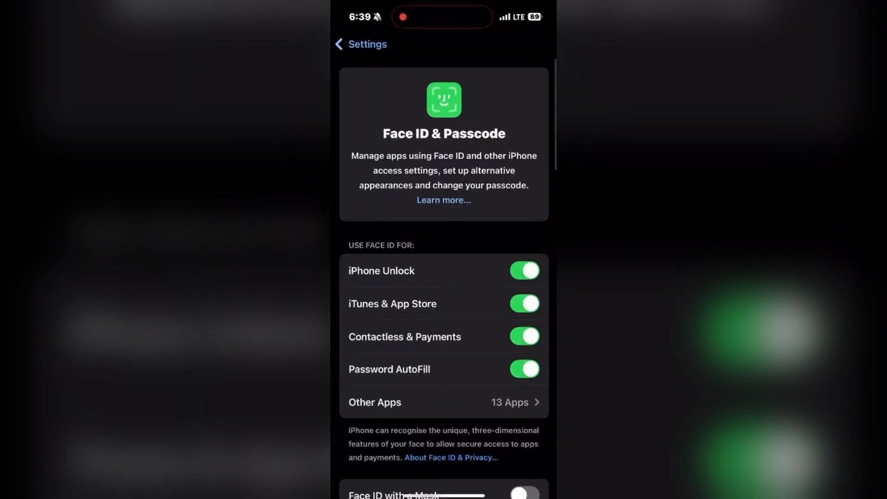